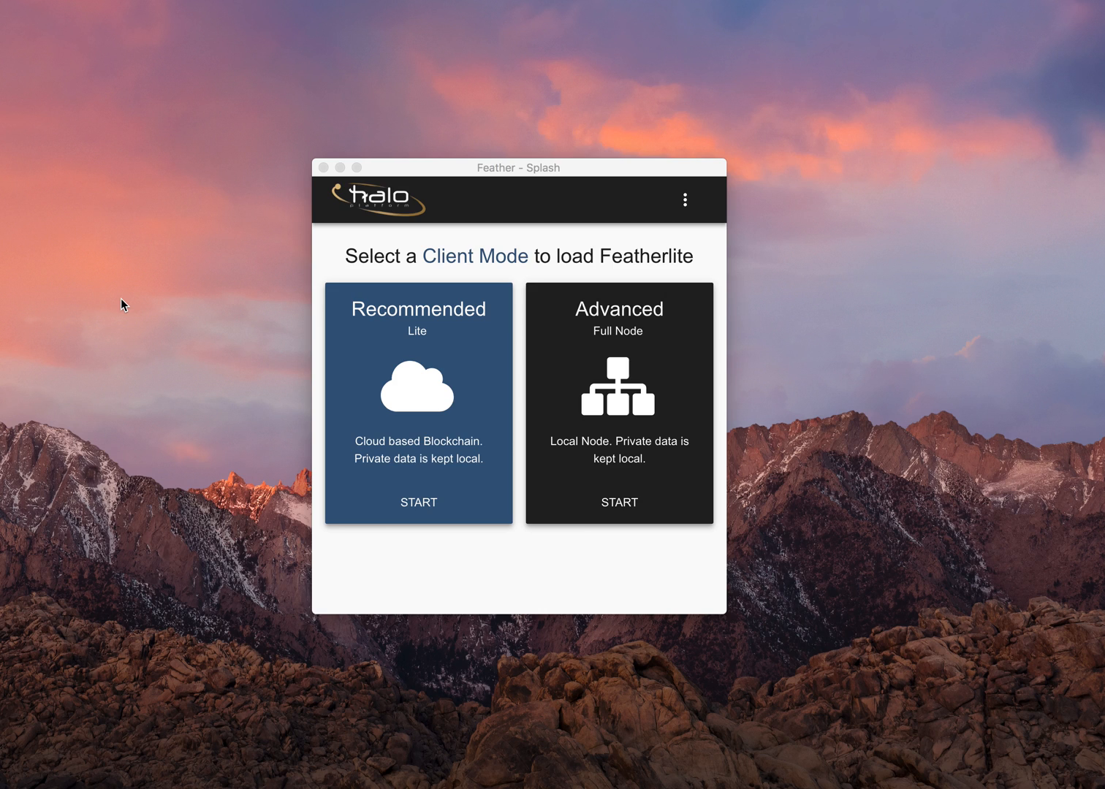
mouse_move(108, 291)
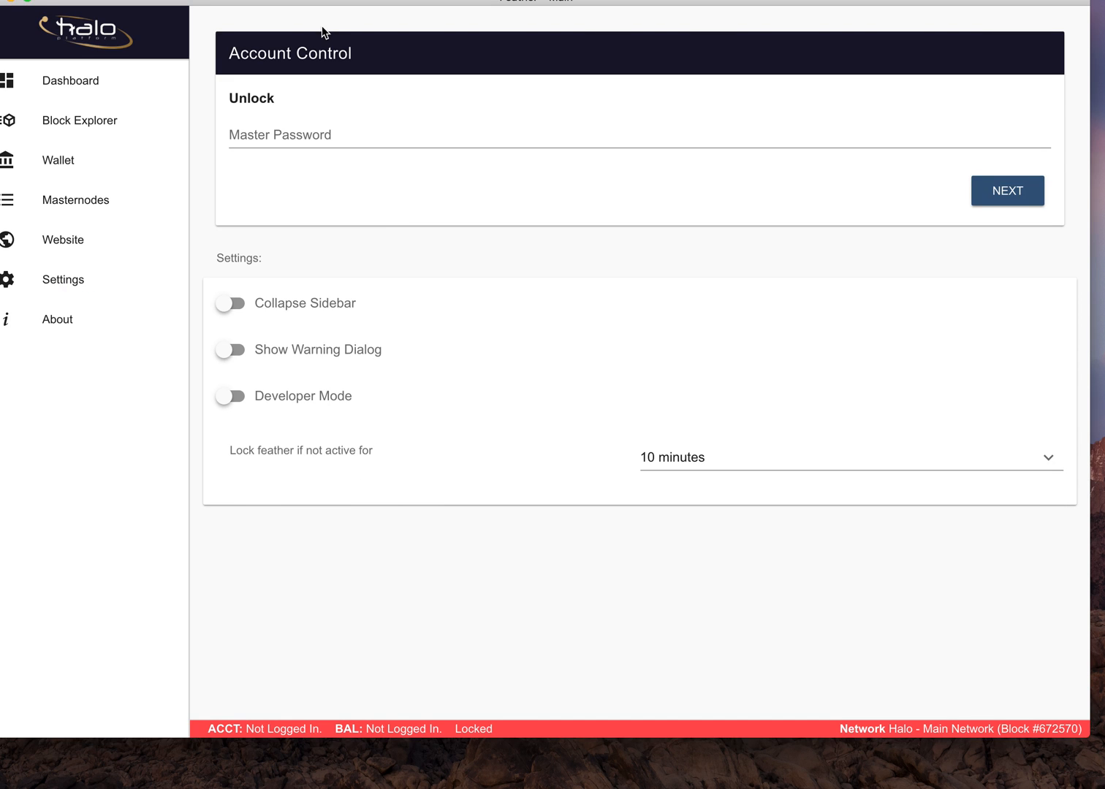
Step: Enter the master password and submit it to reach the account list
double_click(316, 53)
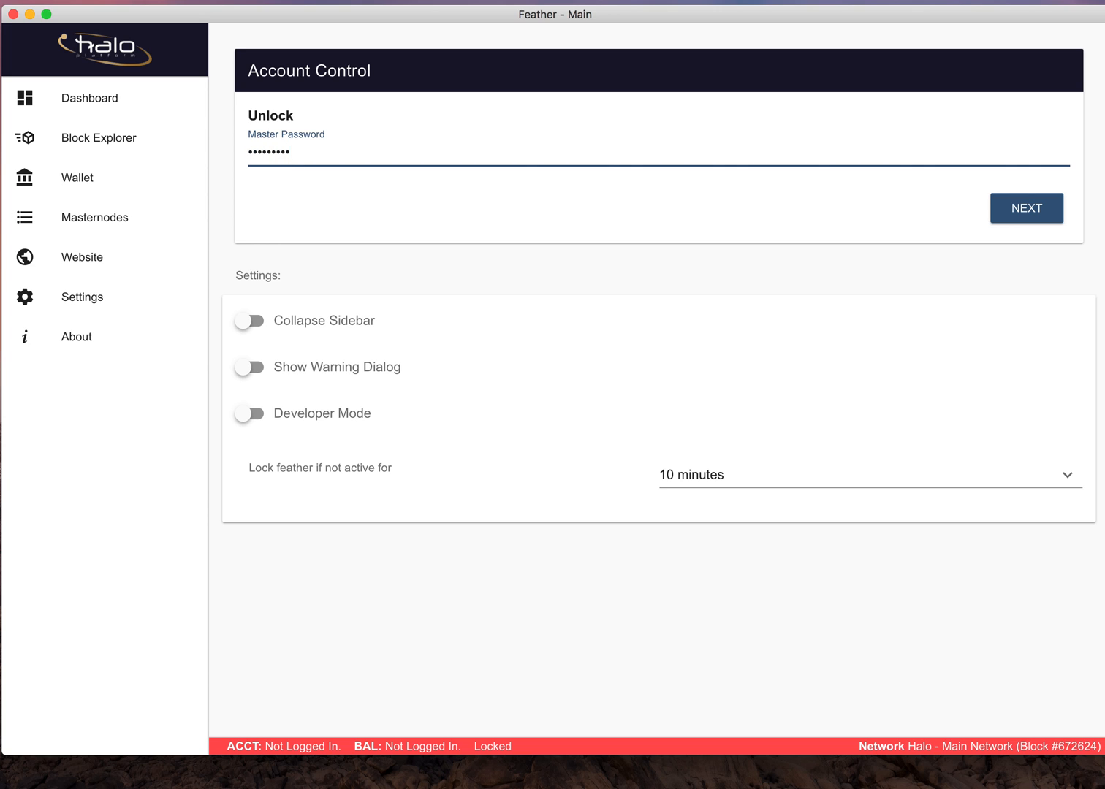
left_click(1026, 208)
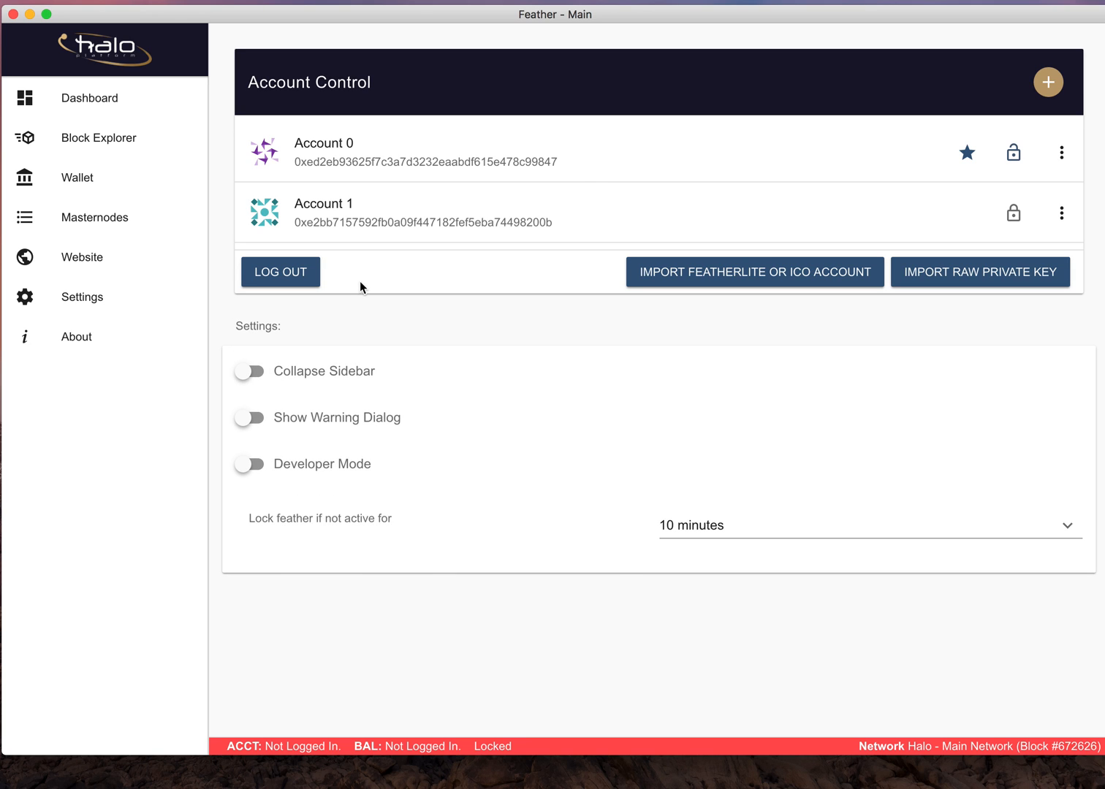
Step: Log in to Account 0, showing its balance of about 82.74
left_click(1013, 152)
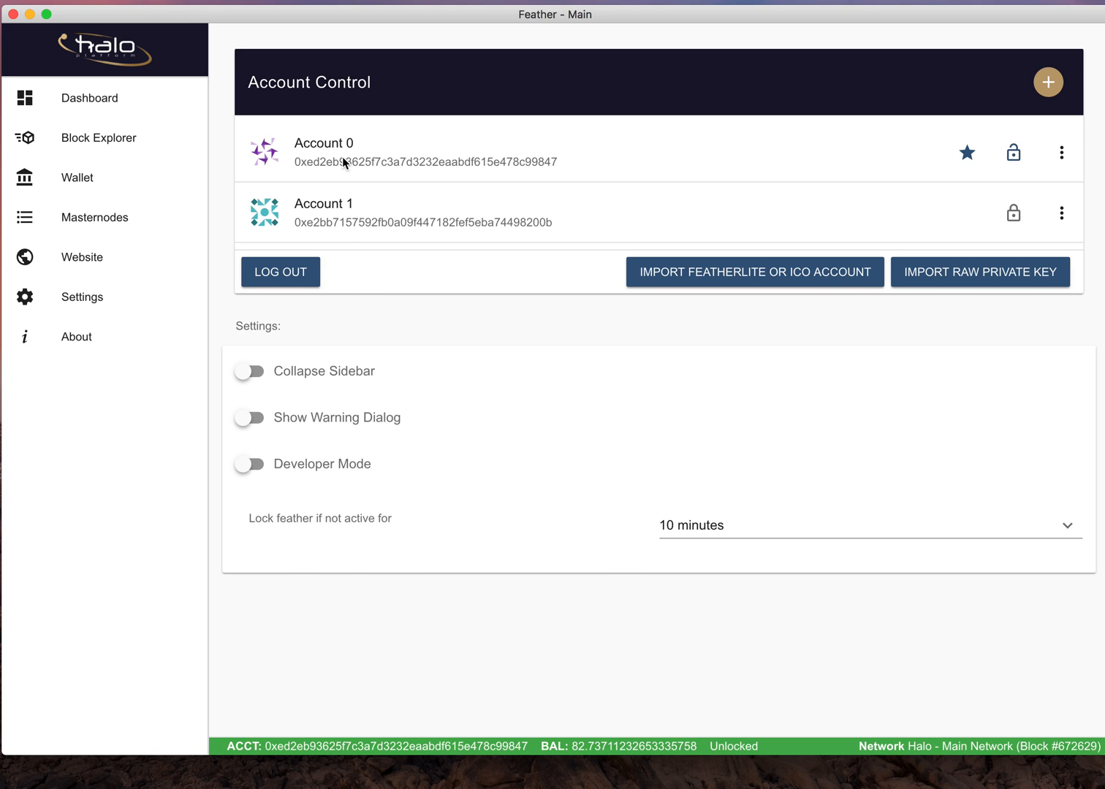
mouse_move(1014, 153)
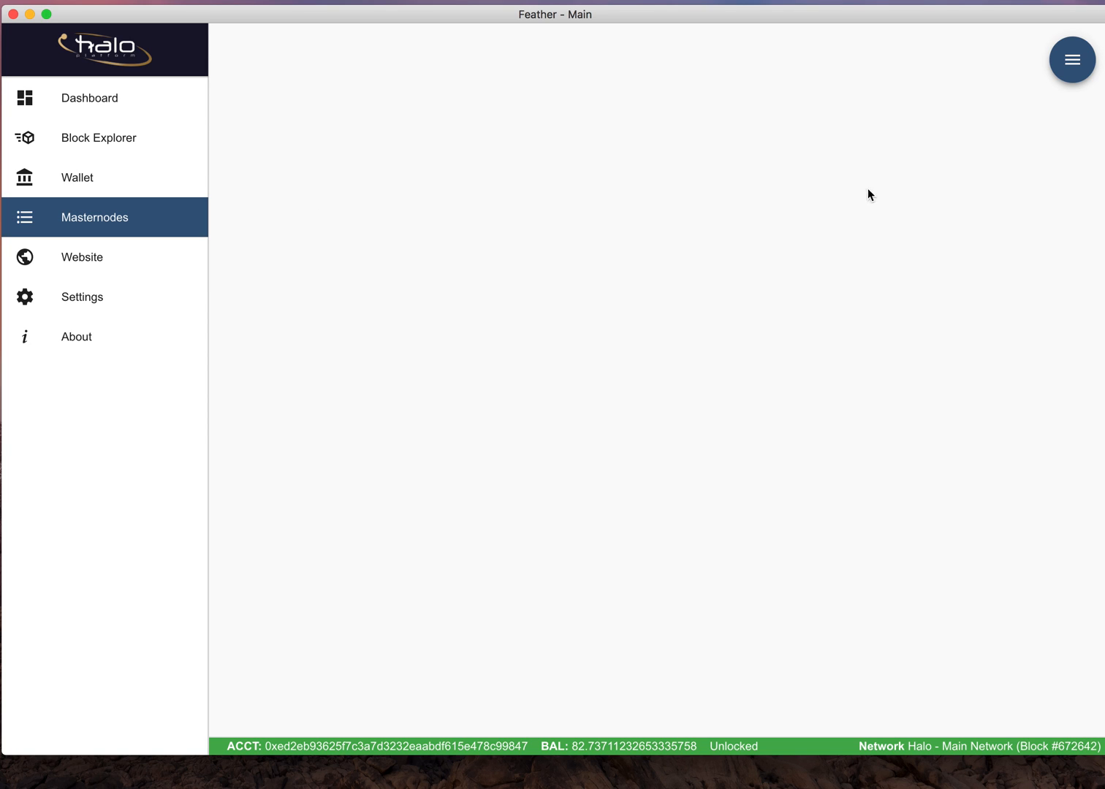
Step: Open Masternodes and scroll through the MN1, MN2 and MN3 cards
left_click(94, 217)
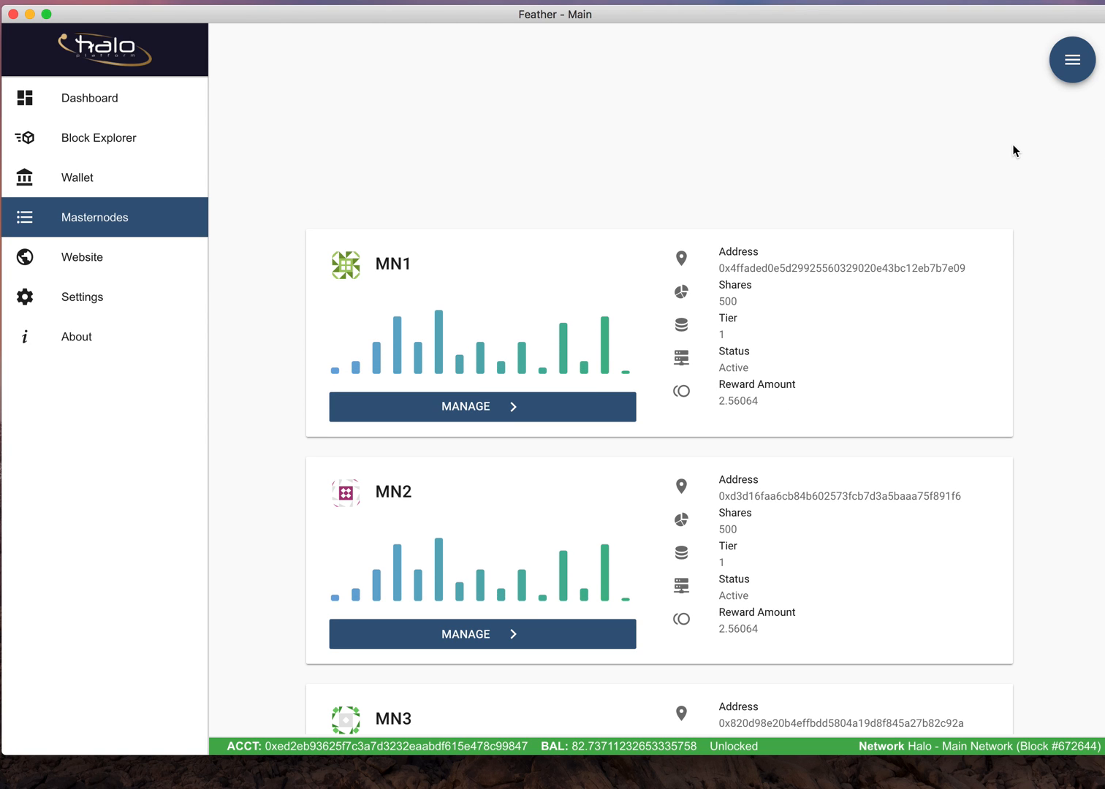
mouse_move(727, 389)
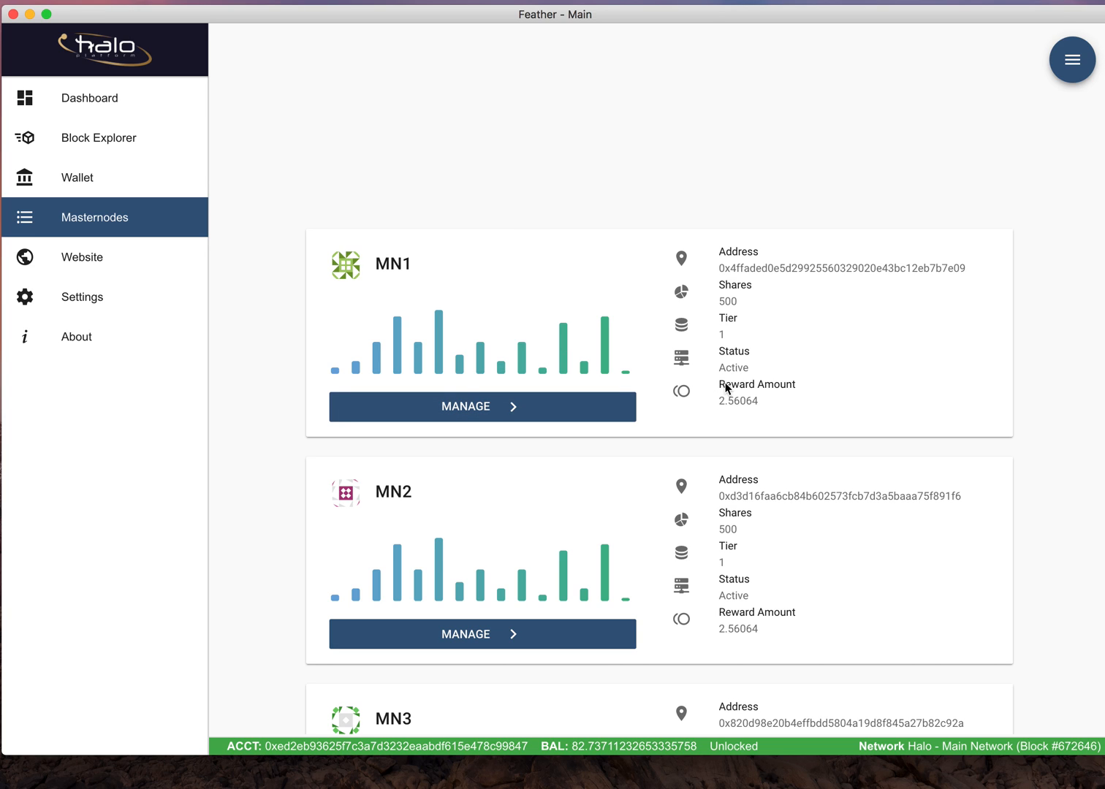
mouse_move(759, 389)
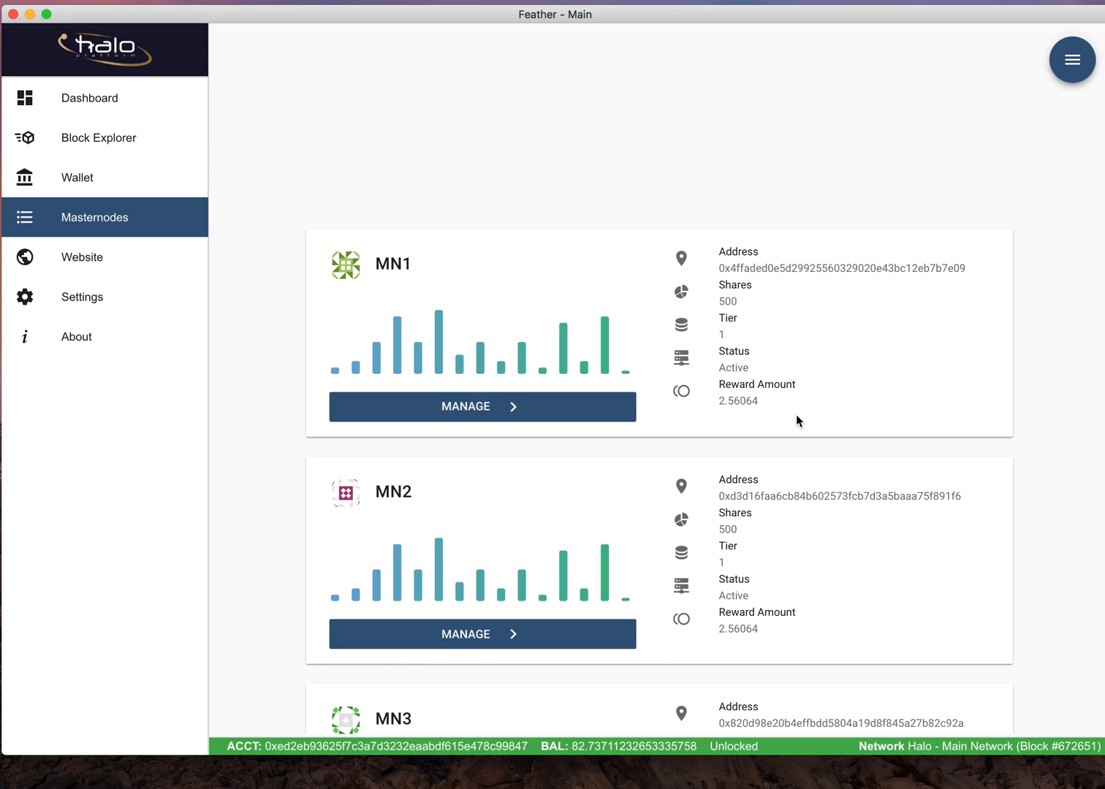
mouse_move(740, 406)
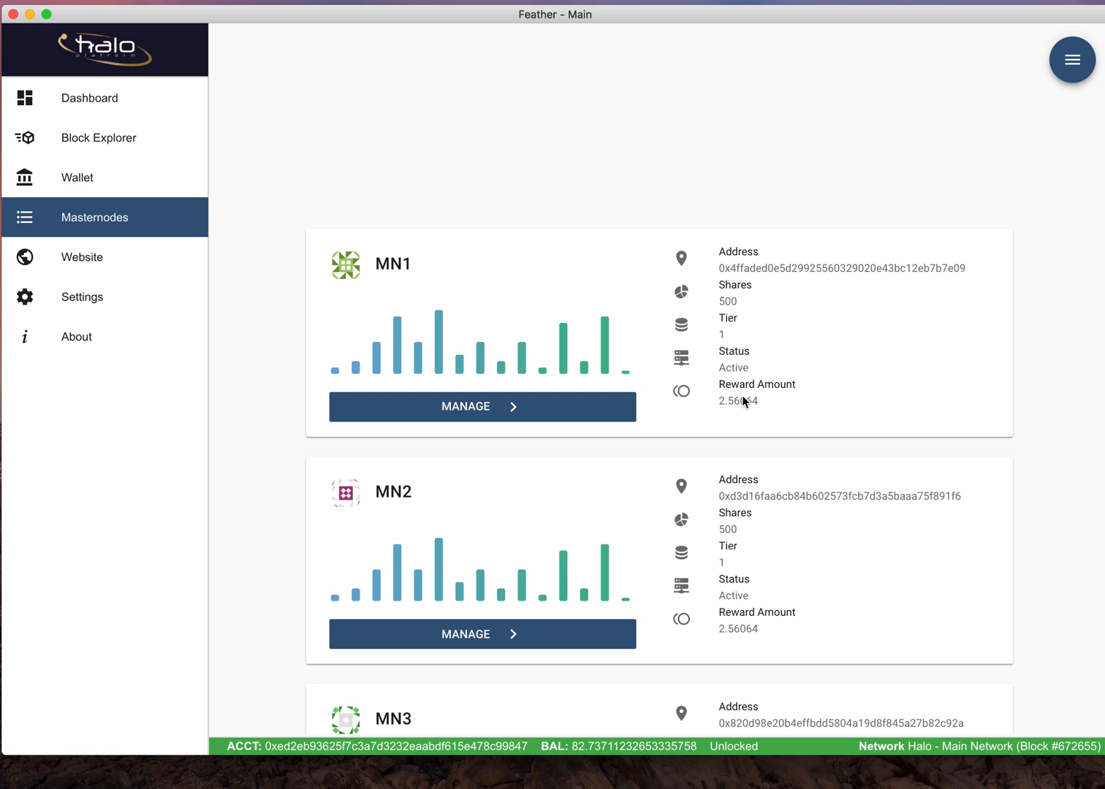
scroll("down", 3)
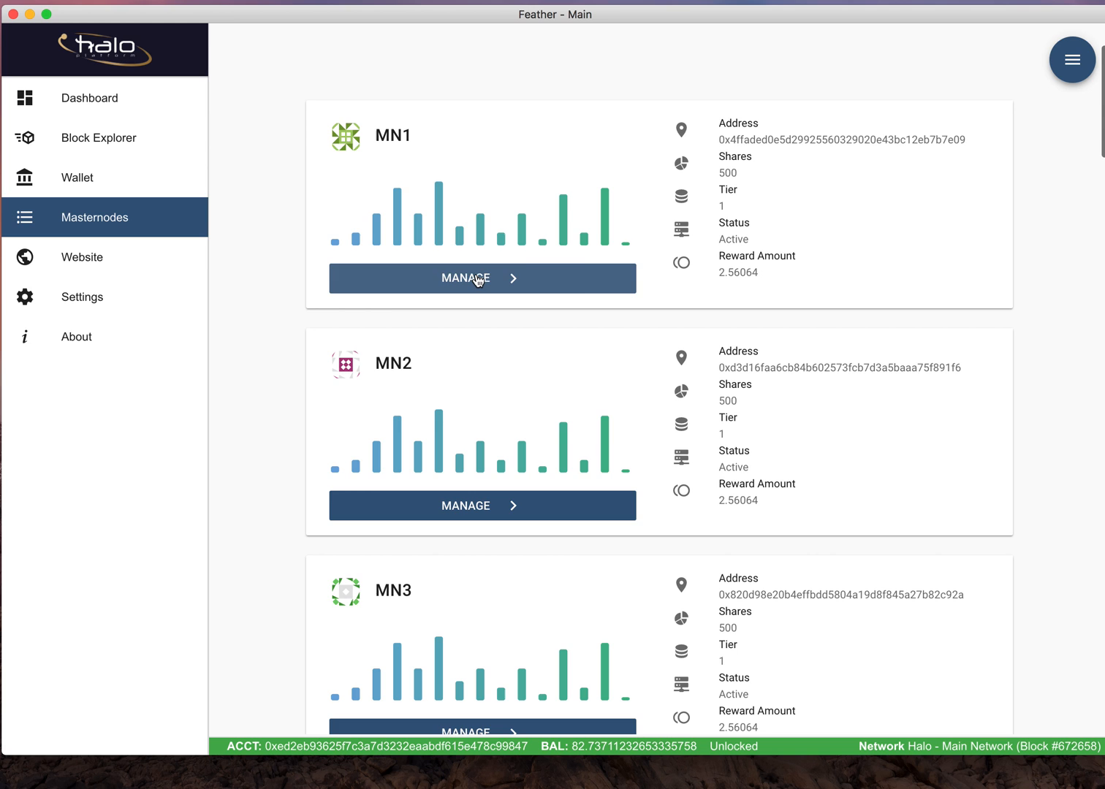
Step: Open MN1's management page and request its rewards withdrawal
left_click(482, 279)
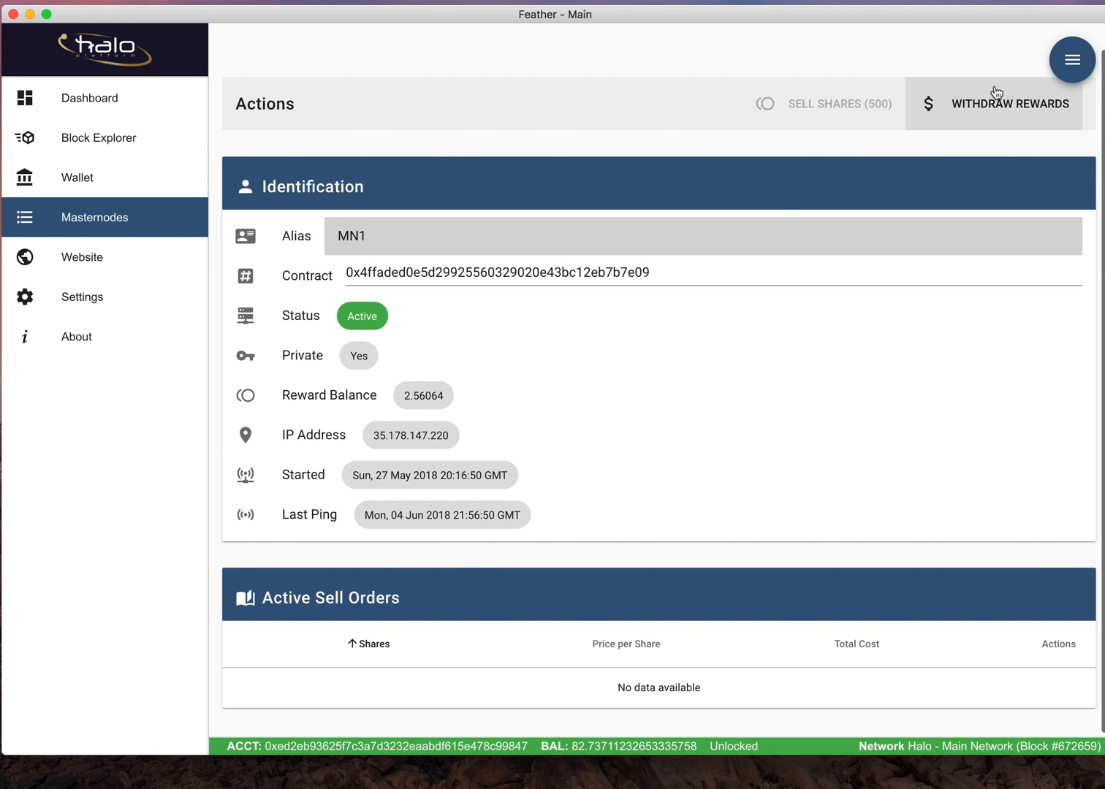
left_click(1008, 103)
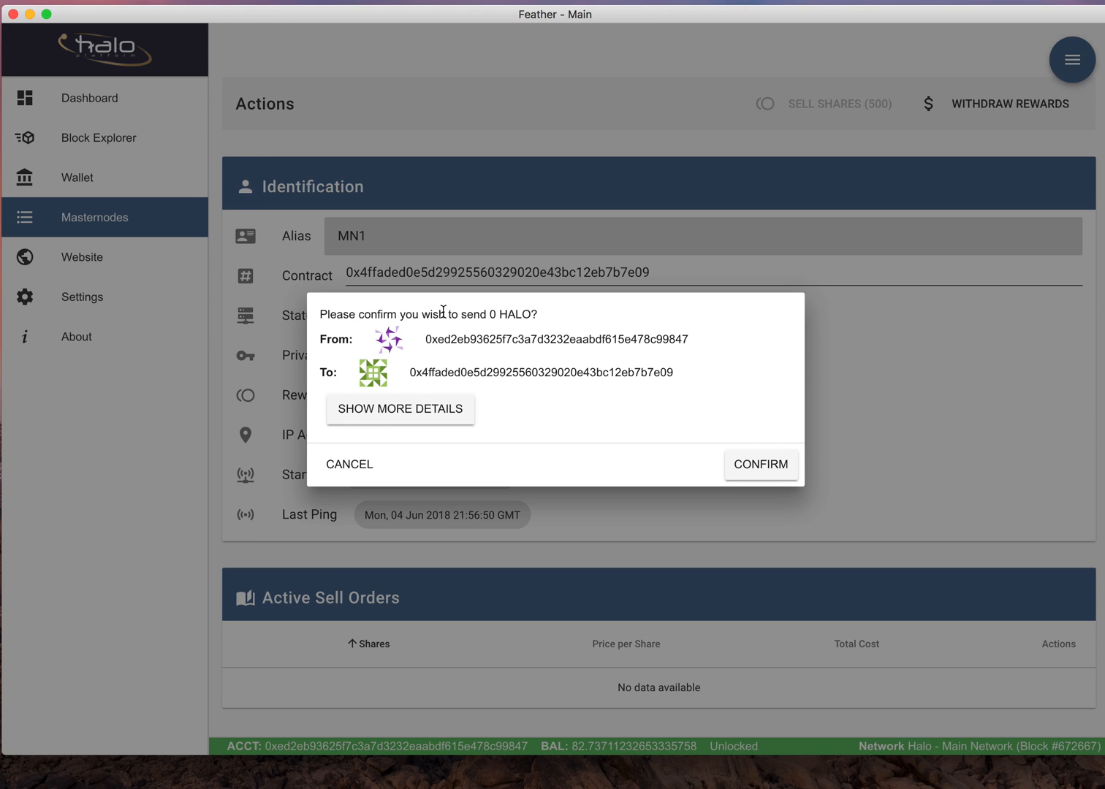
mouse_move(515, 317)
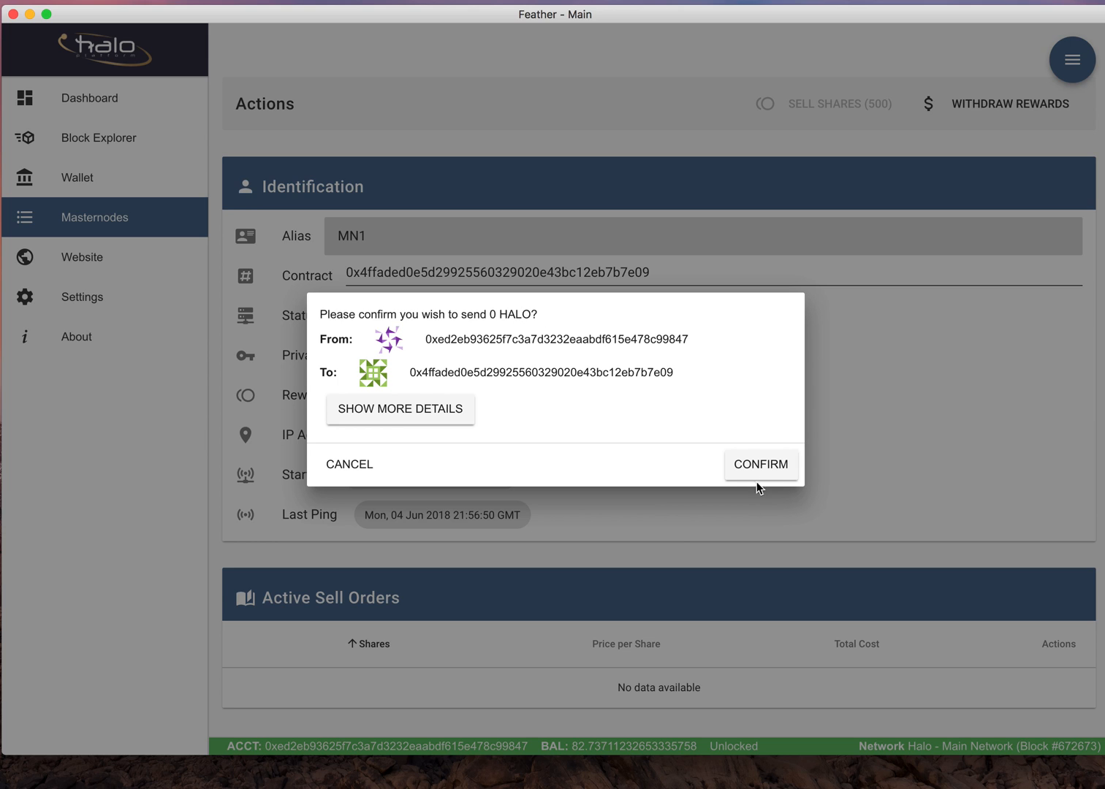
mouse_move(760, 464)
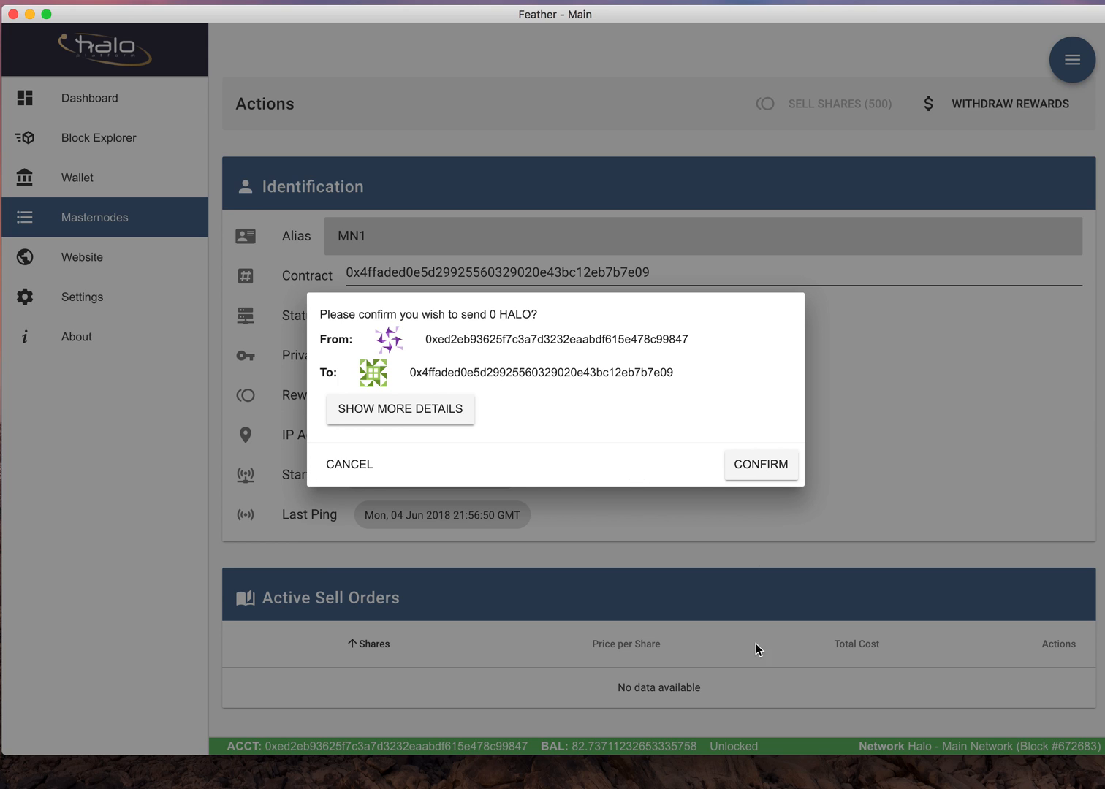
mouse_move(593, 758)
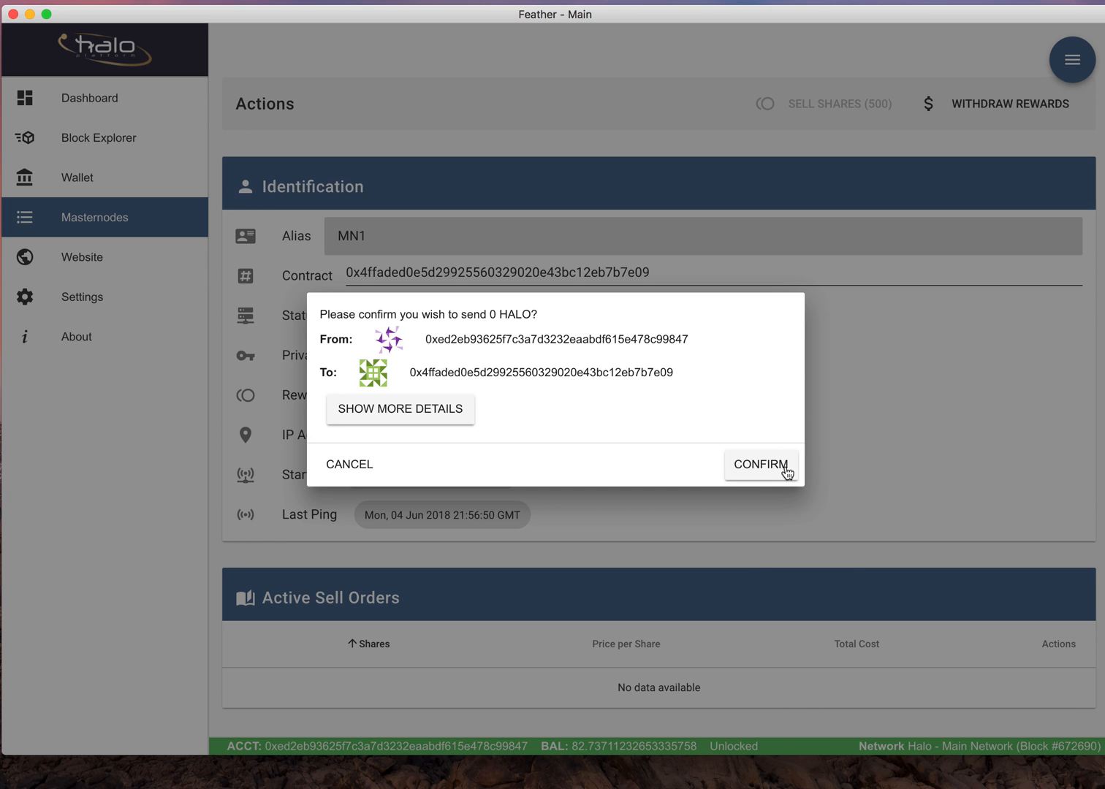
Step: Confirm MN1's withdrawal, raising the balance to about 85.30, and open the account menu
left_click(761, 464)
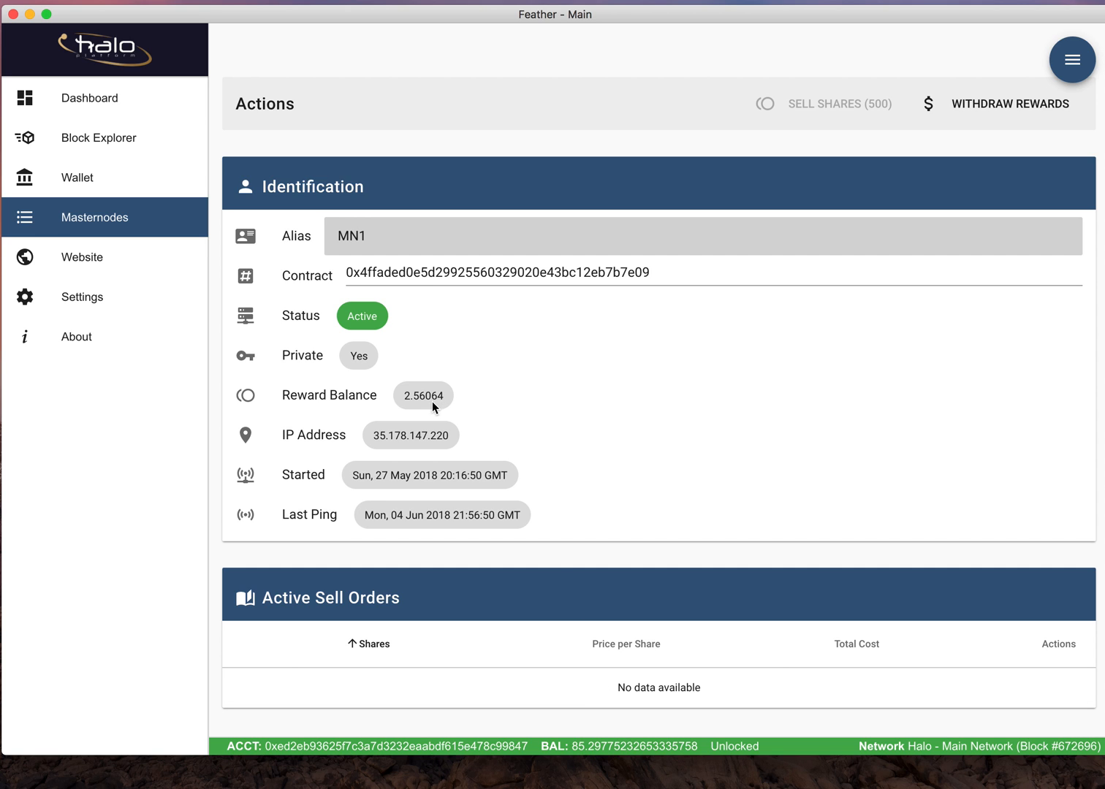
mouse_move(990, 127)
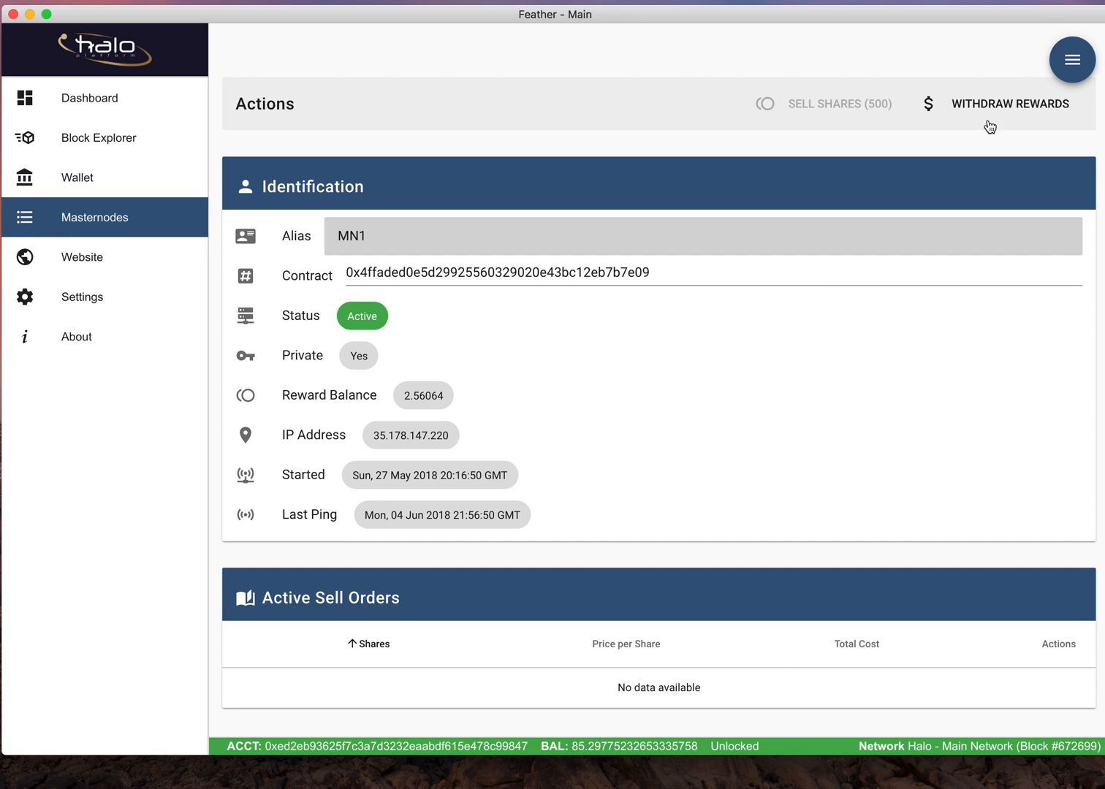
left_click(1073, 60)
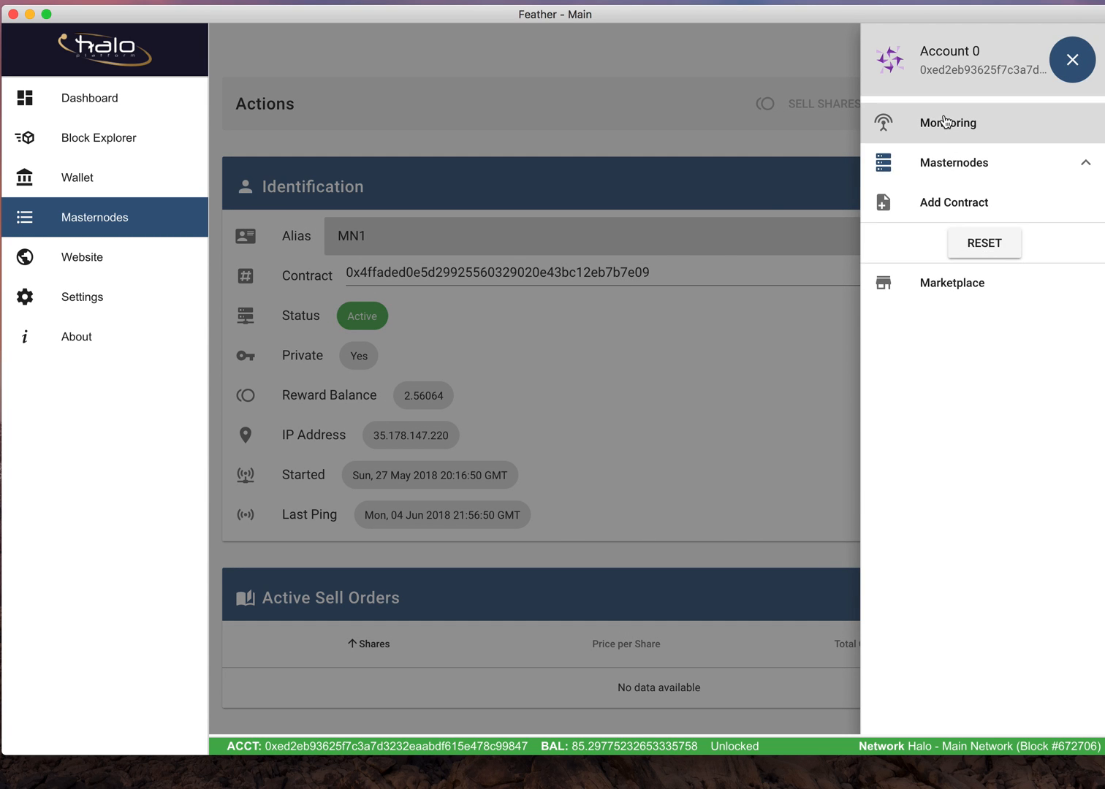
Step: Revisit MN1's details, then go back to the list showing its rewards at 0
left_click(1072, 60)
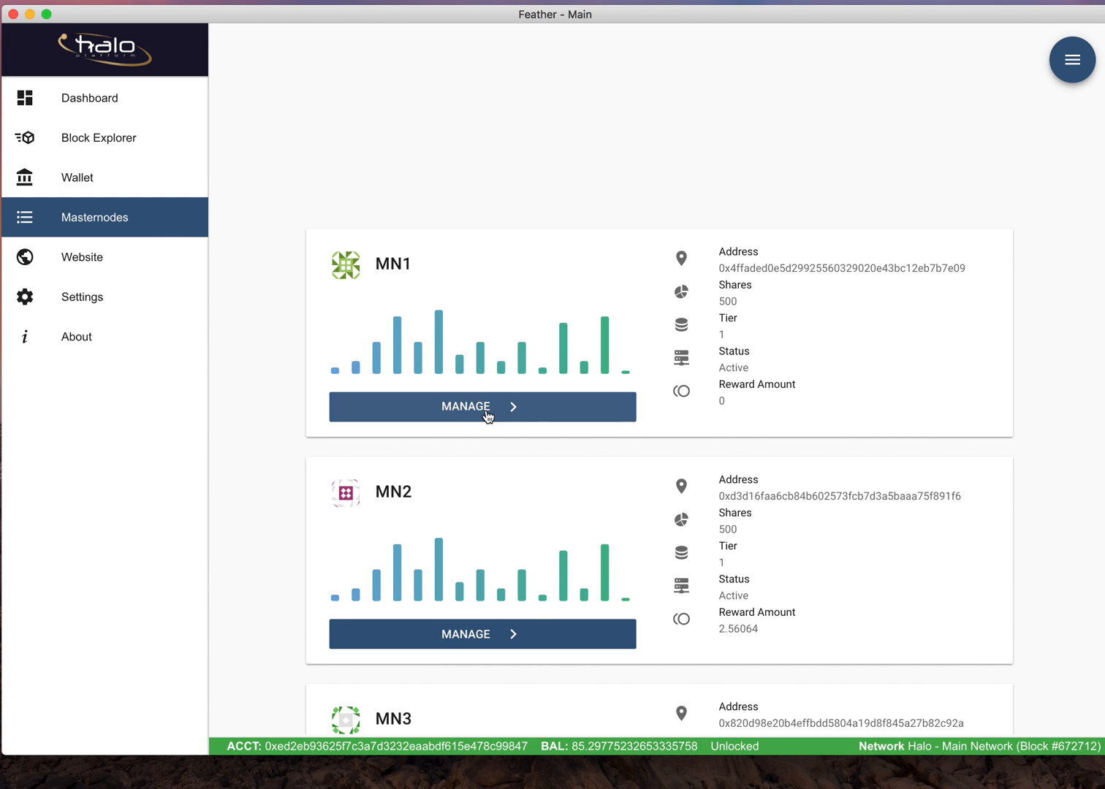
left_click(482, 407)
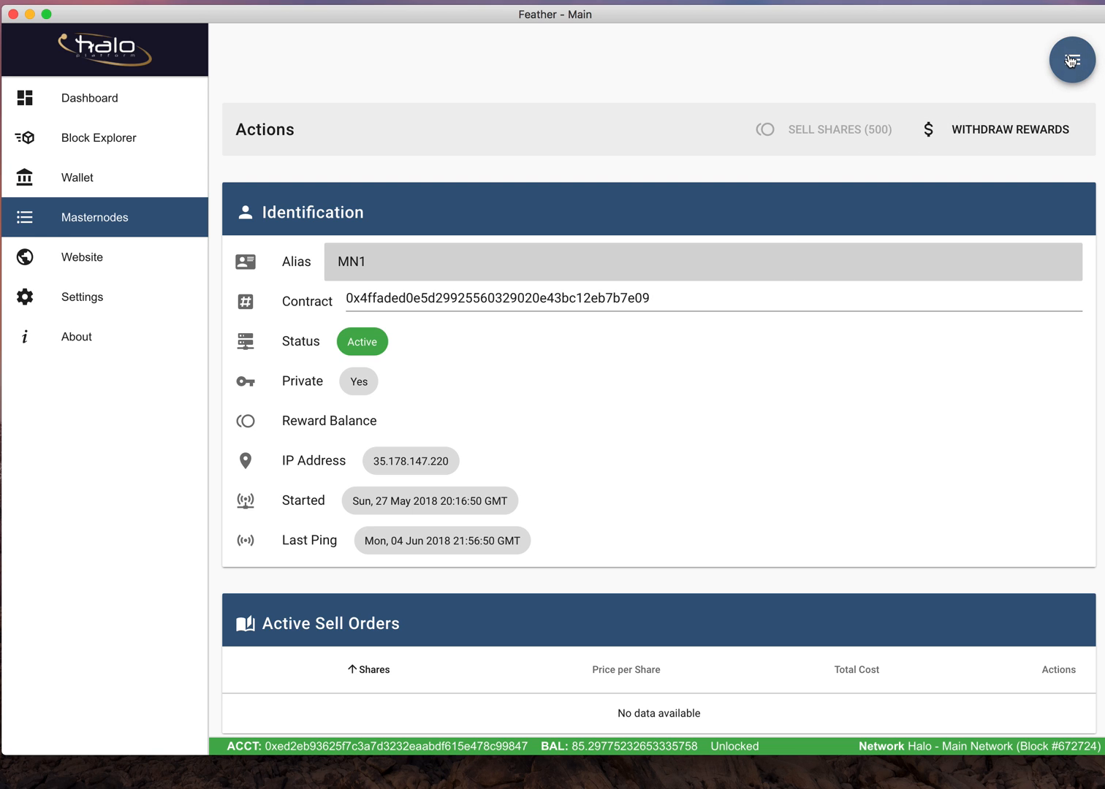
left_click(1071, 60)
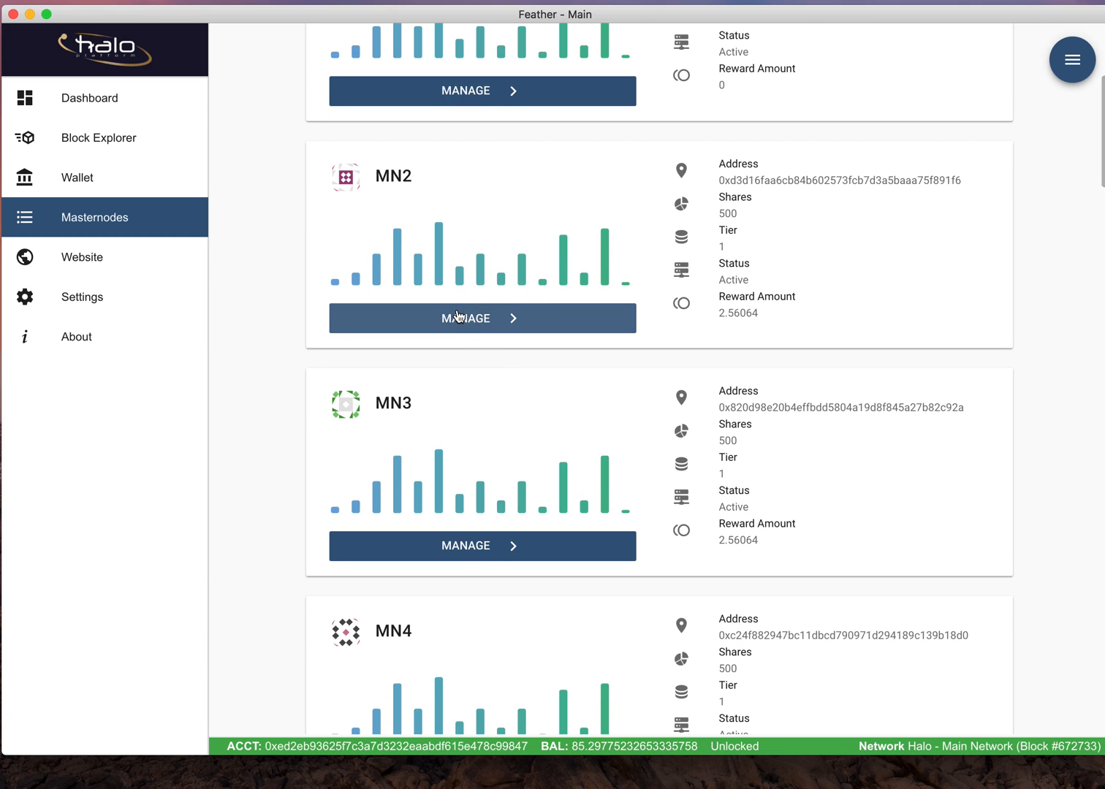
Step: Withdraw and confirm MN2's rewards, lifting the balance to about 87.86
left_click(483, 318)
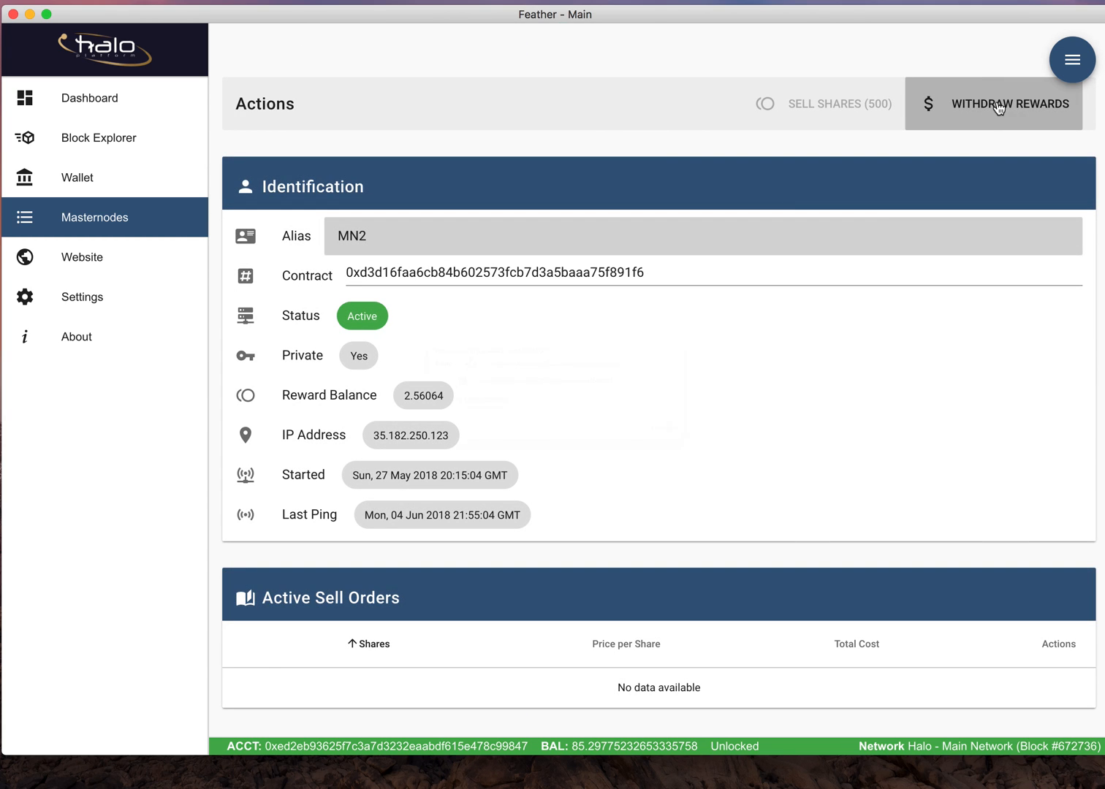
left_click(1010, 103)
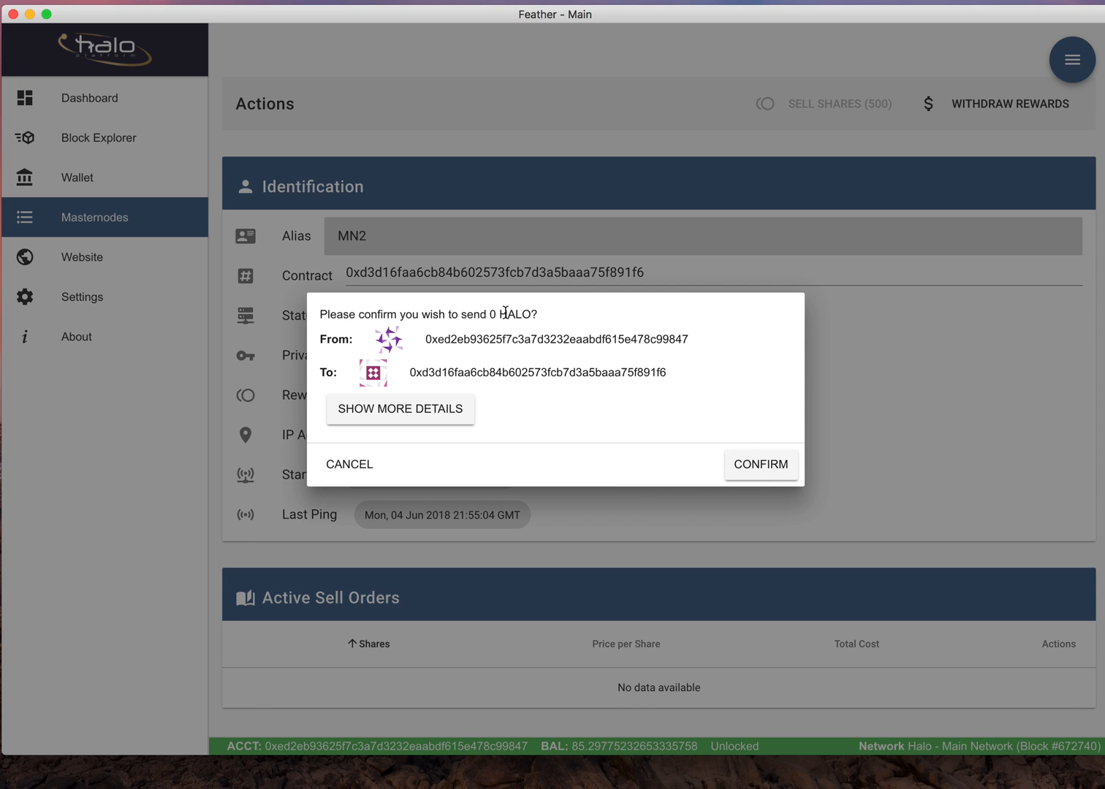
mouse_move(577, 757)
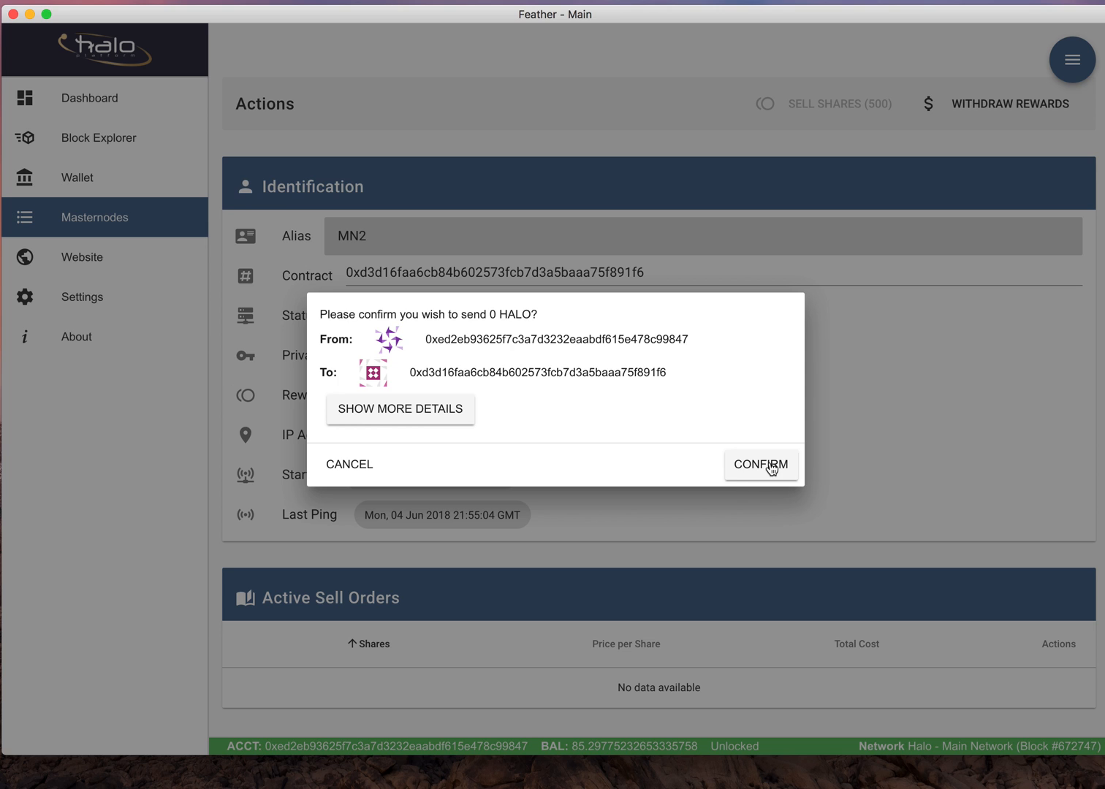
left_click(761, 465)
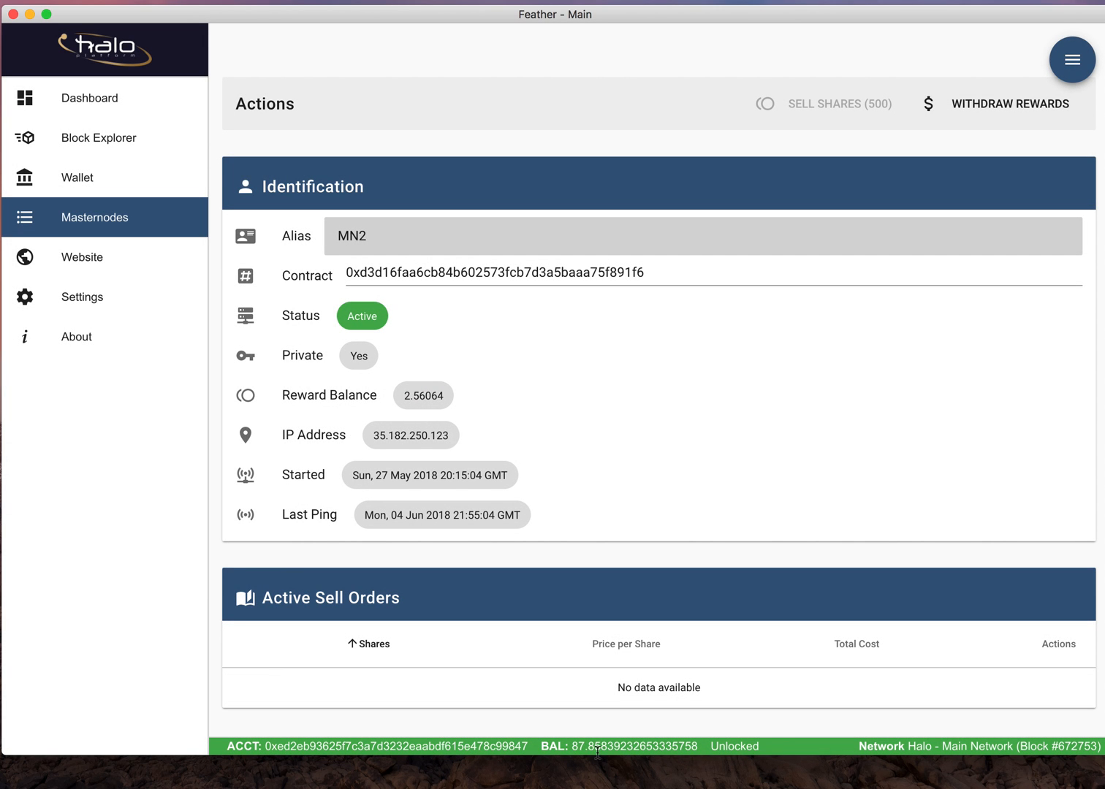
mouse_move(421, 409)
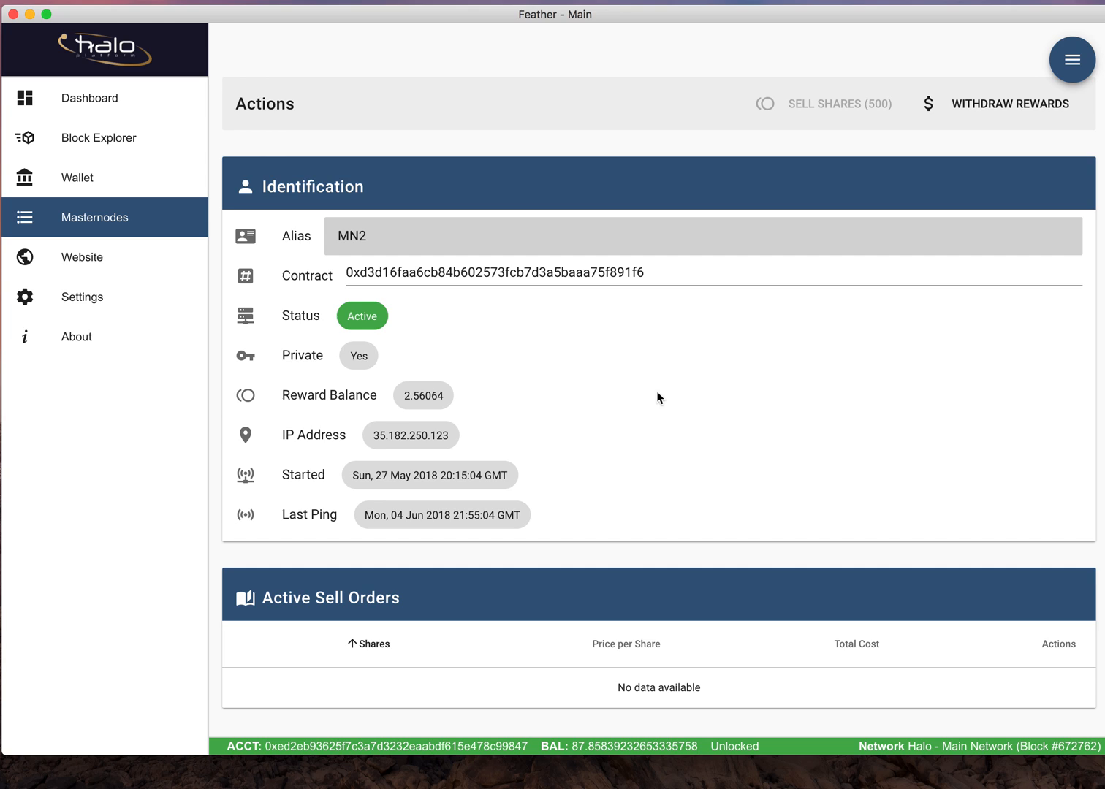
mouse_move(790, 374)
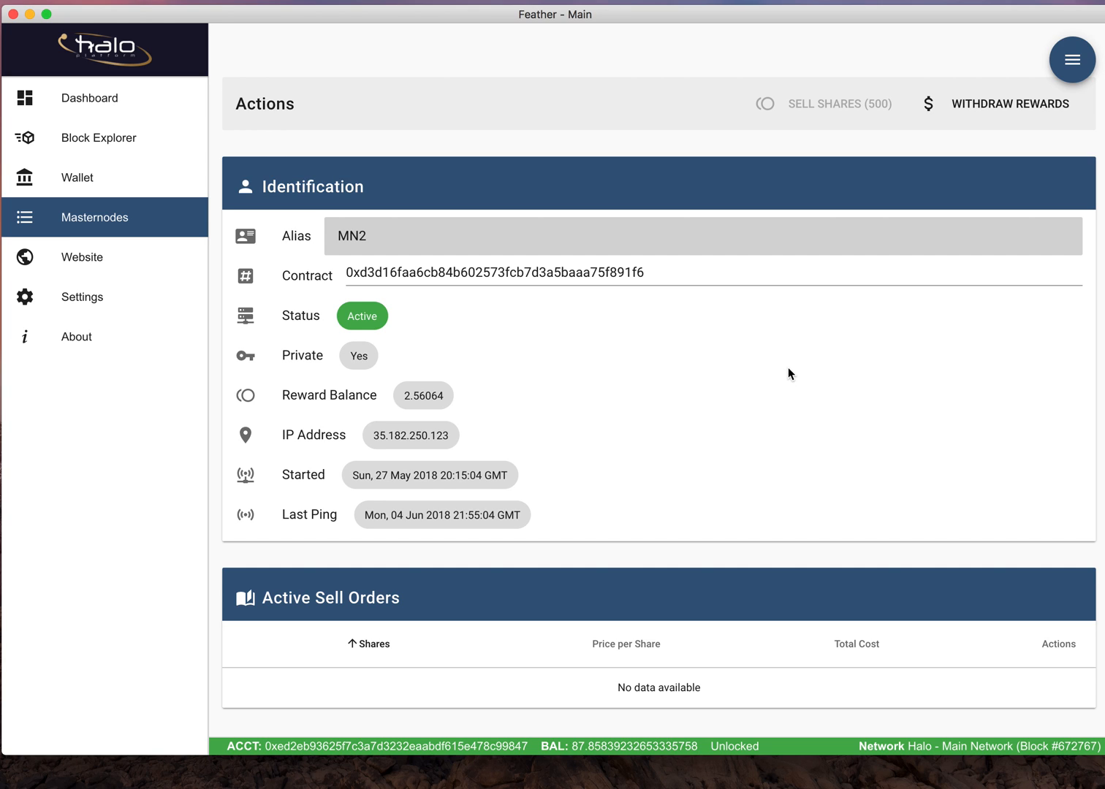
mouse_move(815, 314)
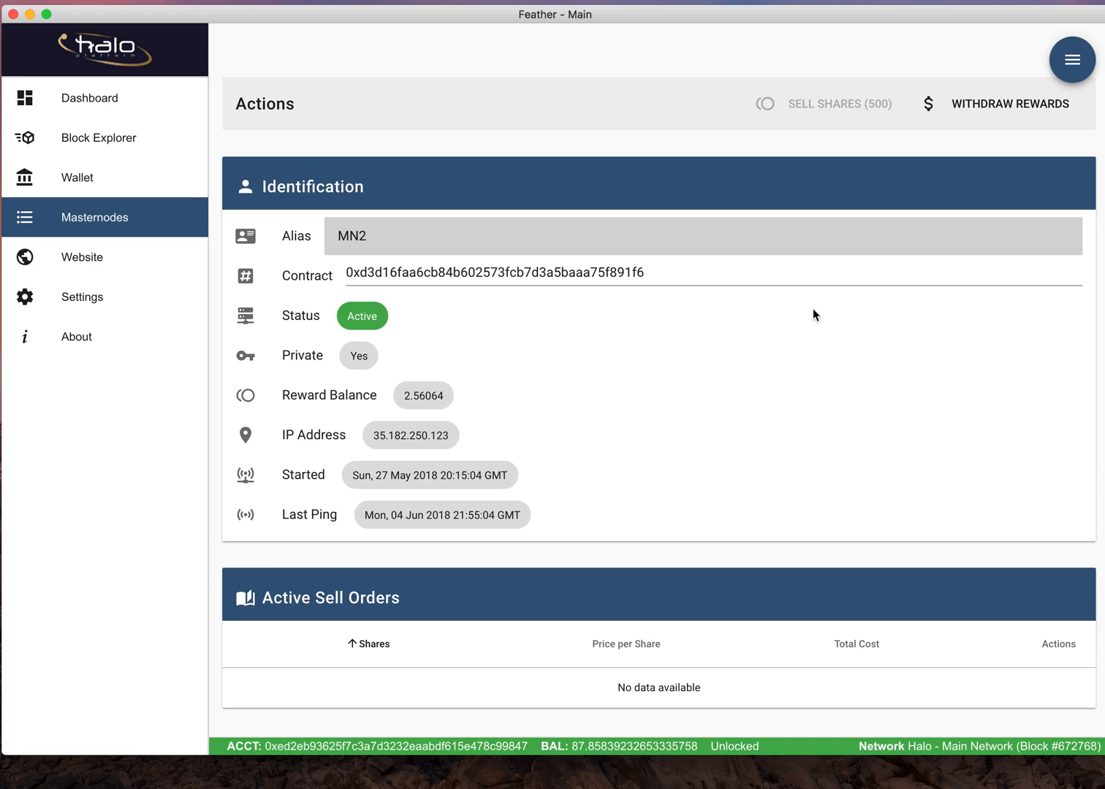